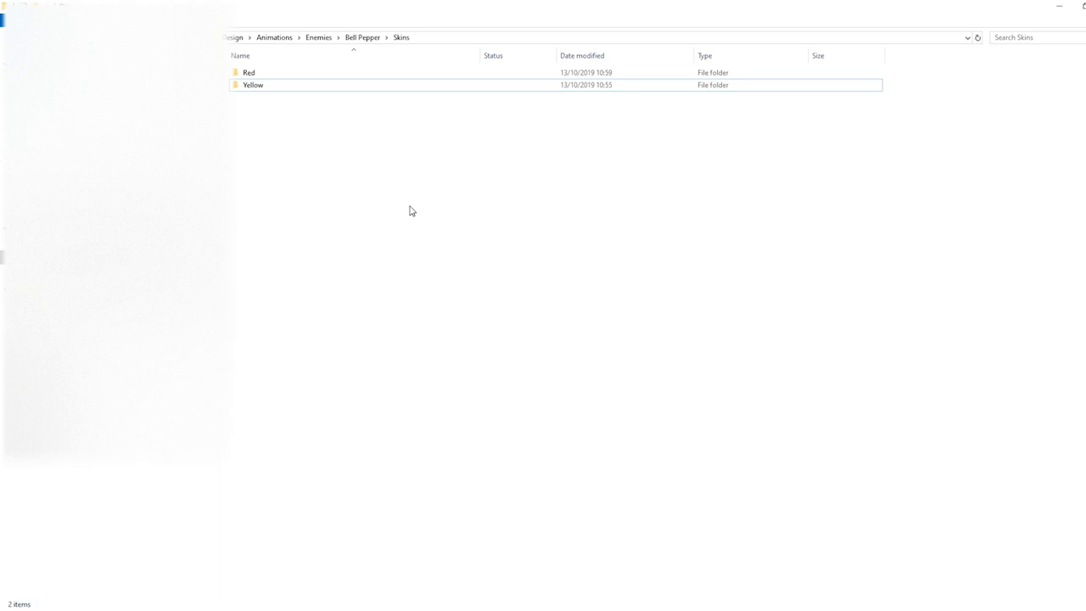
{"action": "mouse_move", "coordinate": [407, 210]}
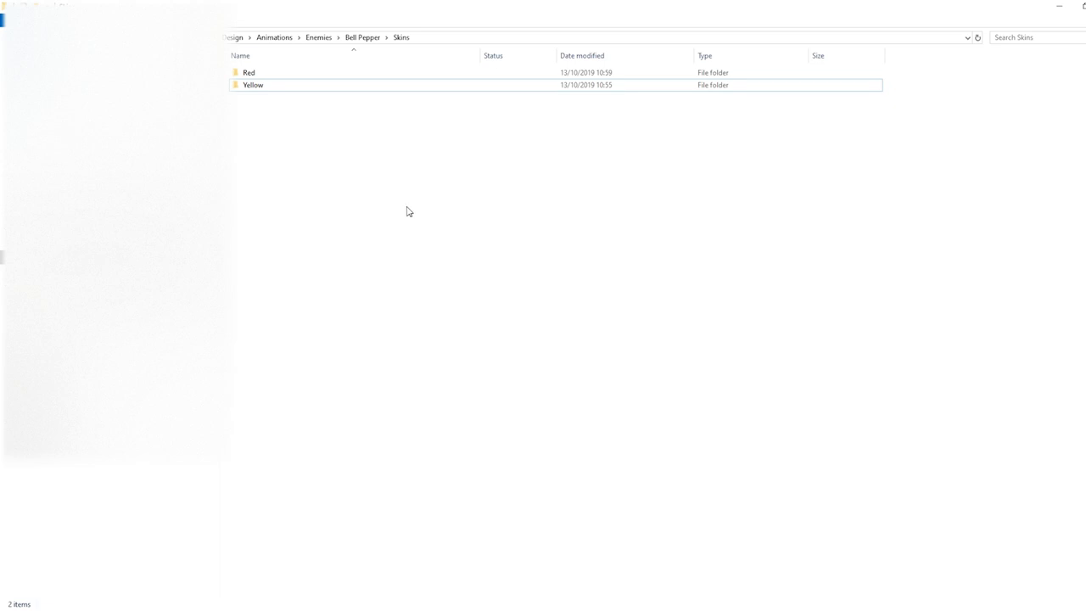
Set the Image Files Path to the Skins folder so Red and Yellow subfolders load
{"action": "left_click", "coordinate": [258, 71]}
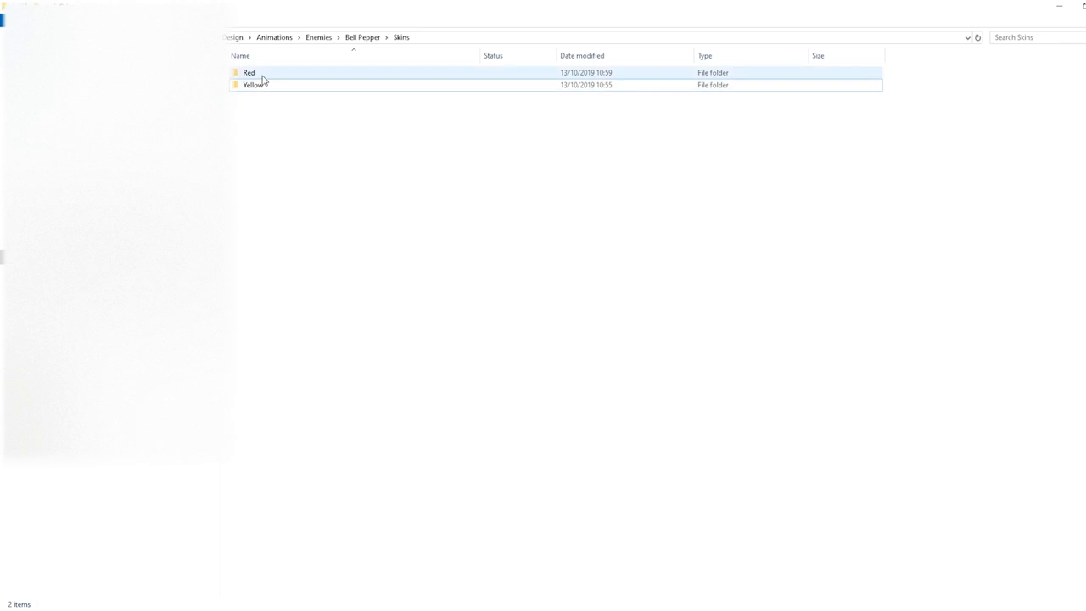
{"action": "left_click", "coordinate": [253, 85]}
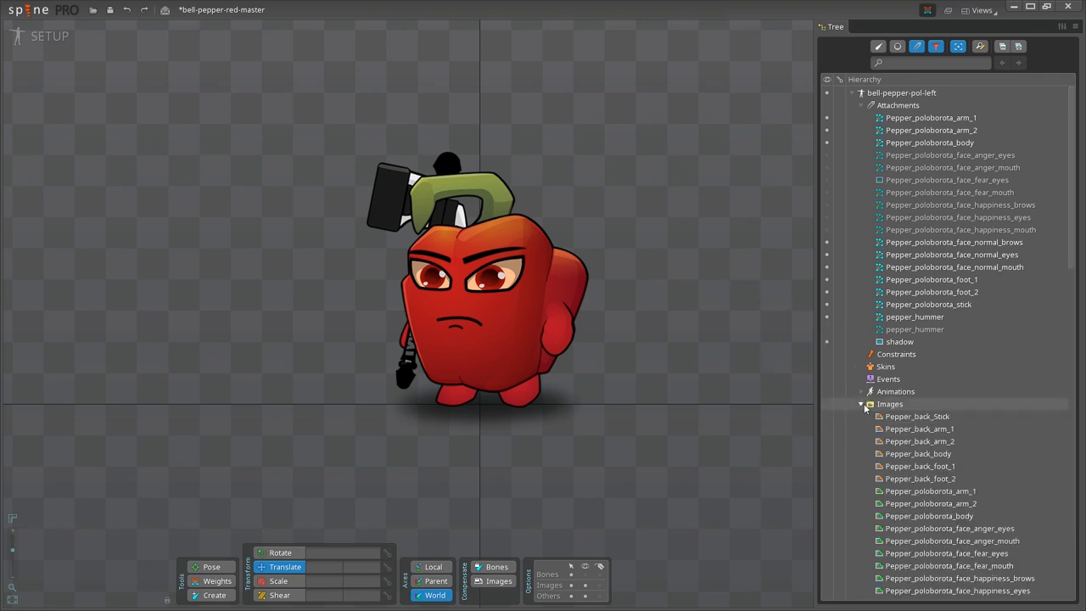
{"action": "scroll", "scroll_direction": "down", "scroll_amount": 3}
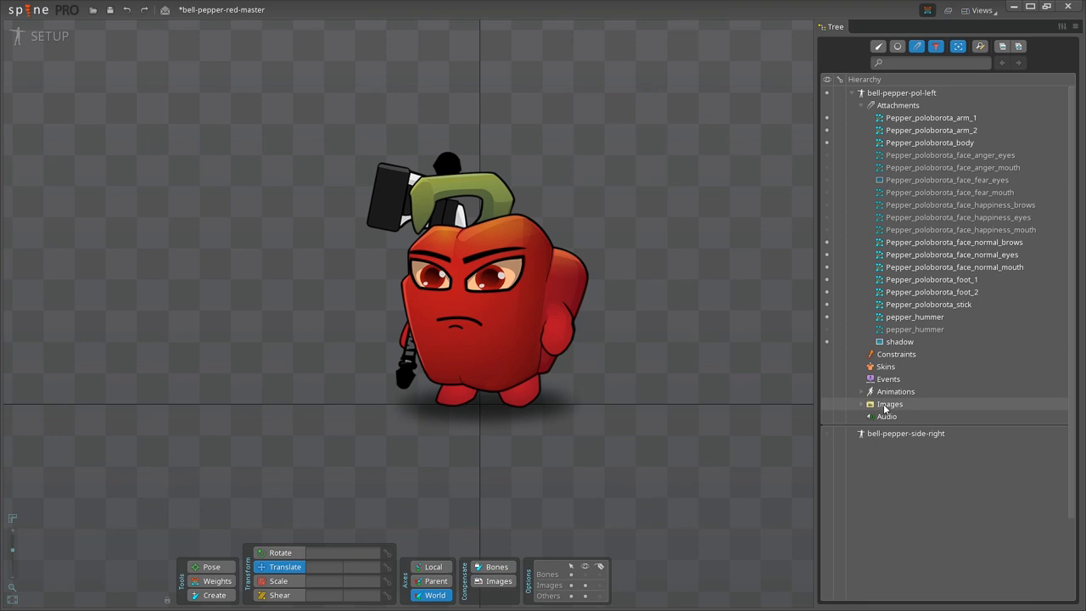
{"action": "left_click", "coordinate": [889, 404]}
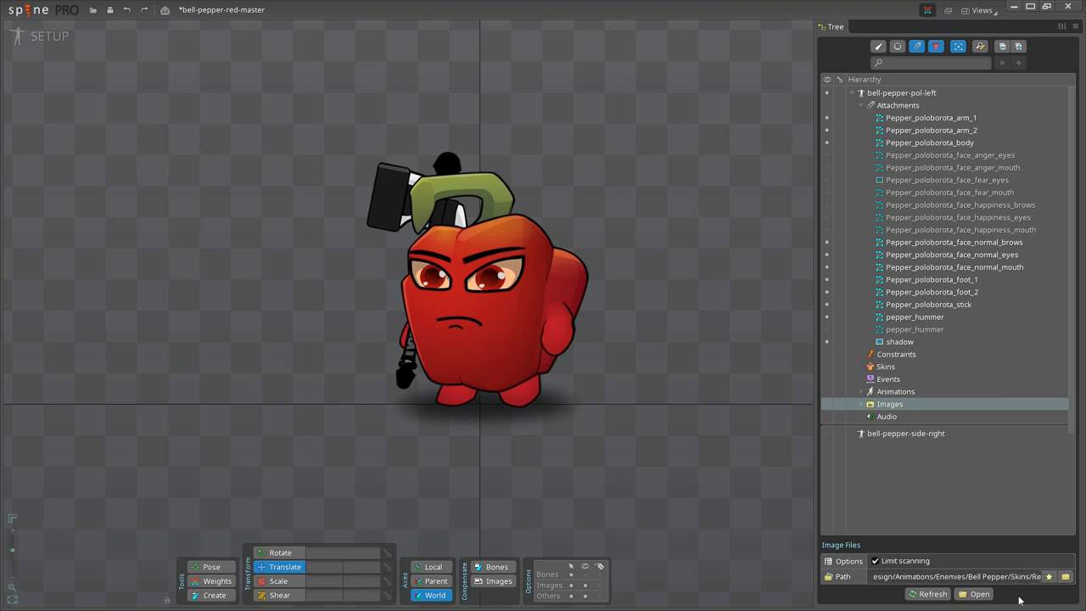
{"action": "left_click", "coordinate": [977, 594]}
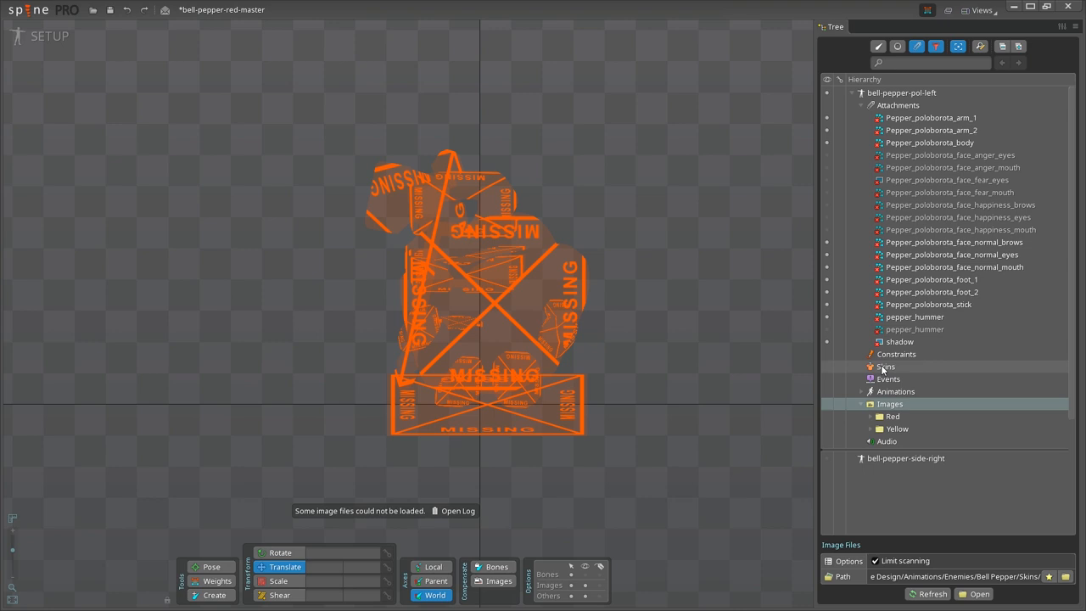
Create a new skin named Red and select the rig's attachments
{"action": "left_click", "coordinate": [885, 367]}
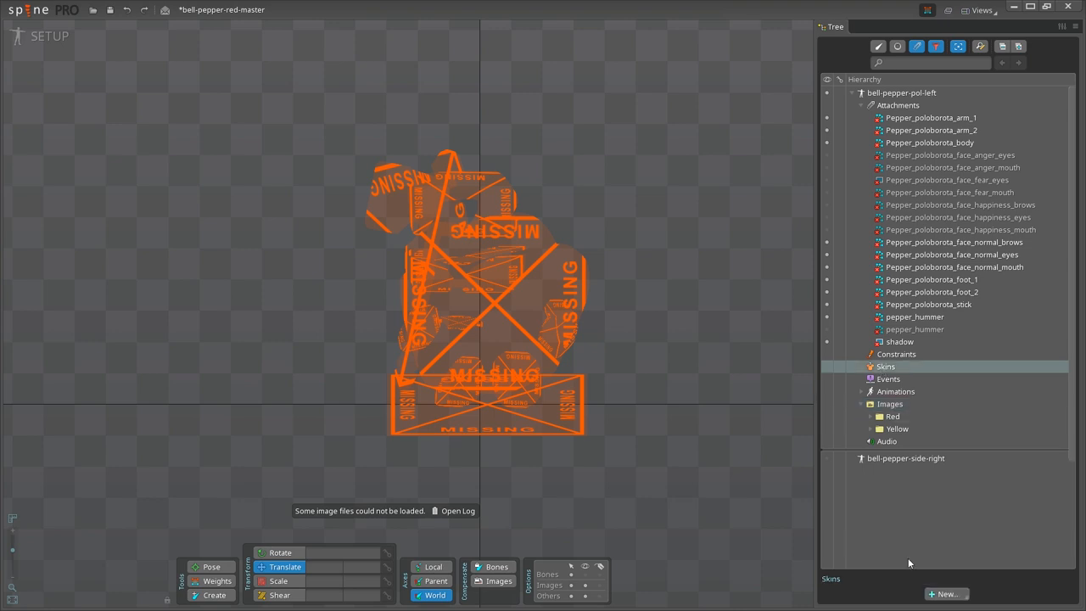
{"action": "left_click", "coordinate": [945, 594]}
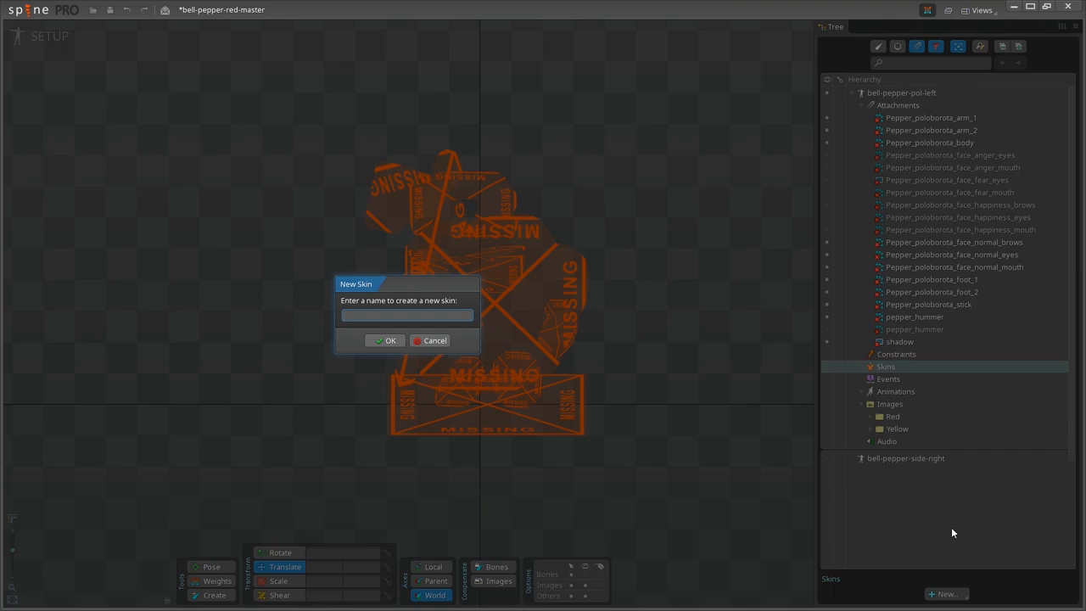
{"action": "type", "text": "Red"}
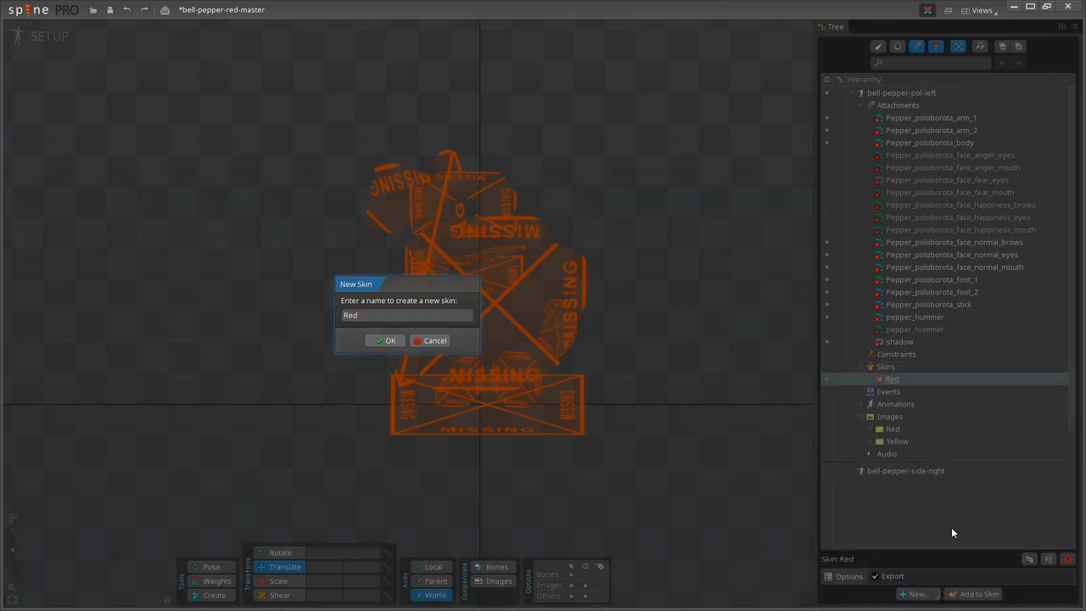
{"action": "left_click", "coordinate": [385, 340]}
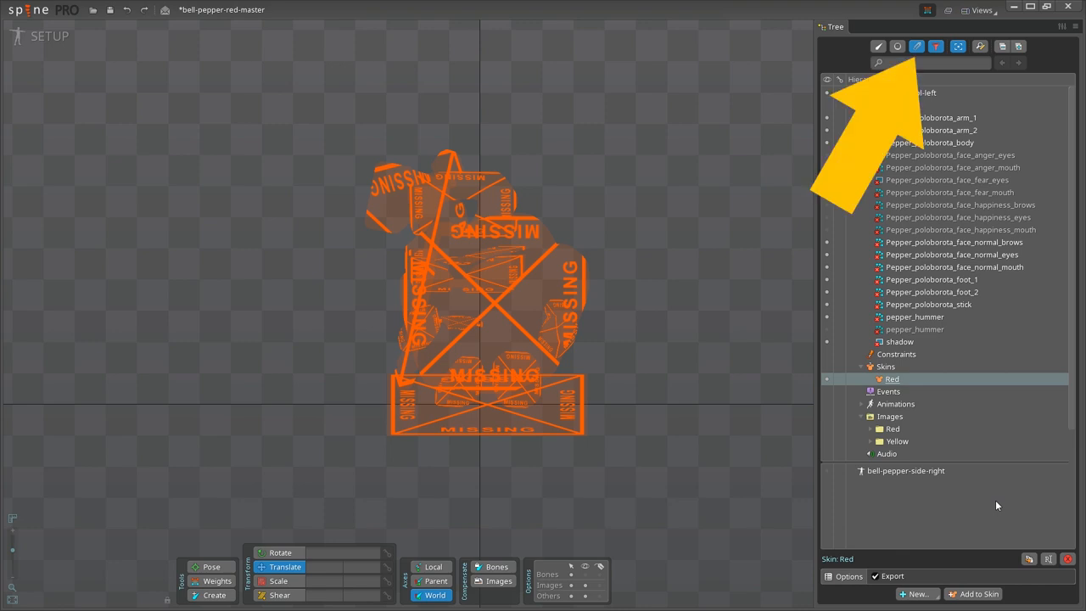
{"action": "left_click", "coordinate": [899, 341]}
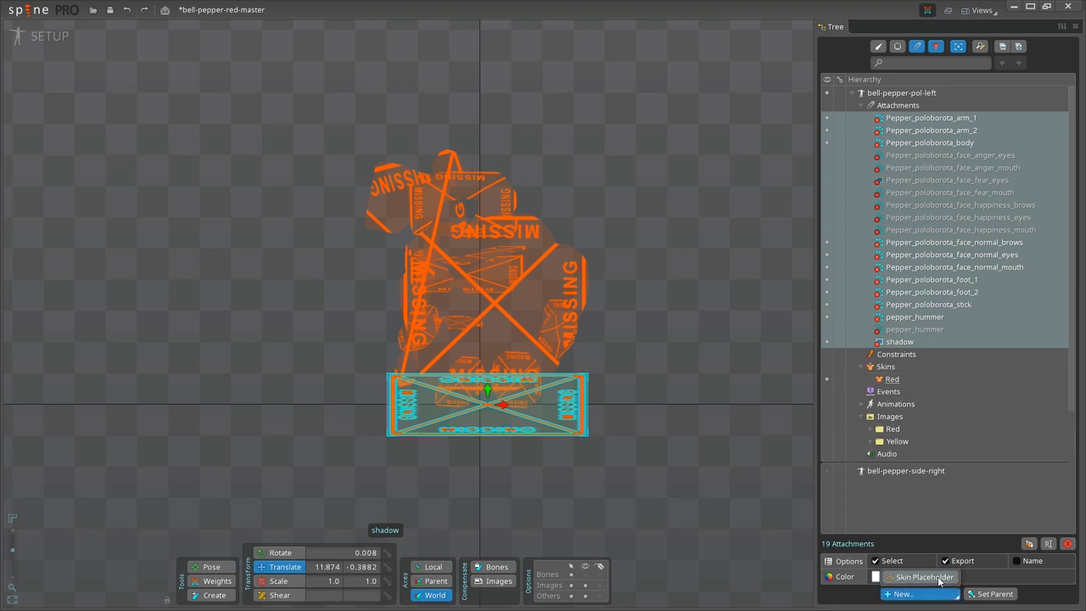
Create a skin placeholder around each of the 19 selected attachments
{"action": "left_click", "coordinate": [901, 594]}
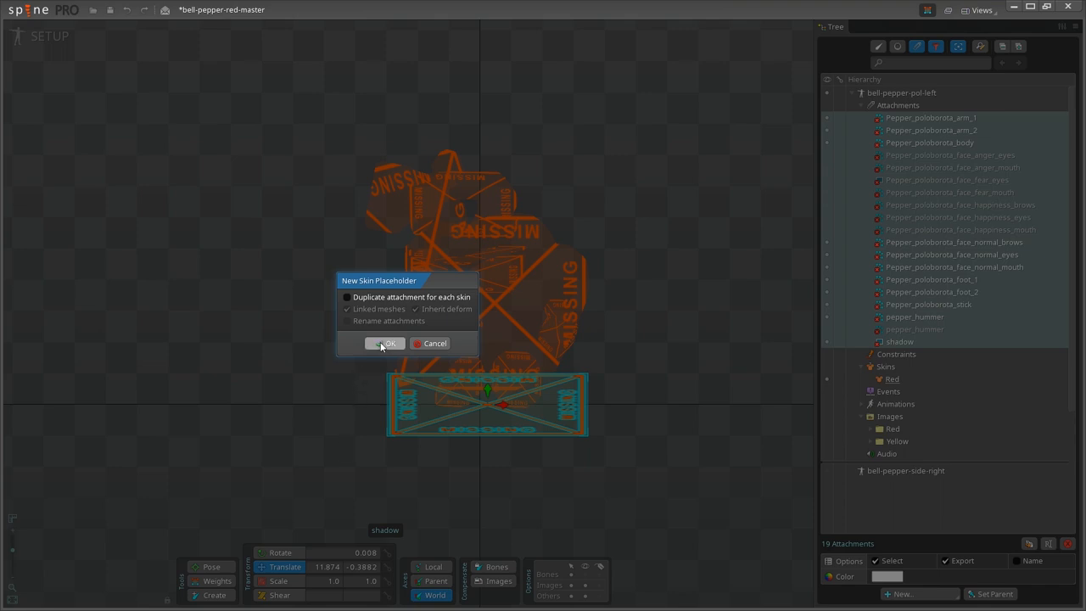
{"action": "left_click", "coordinate": [385, 343]}
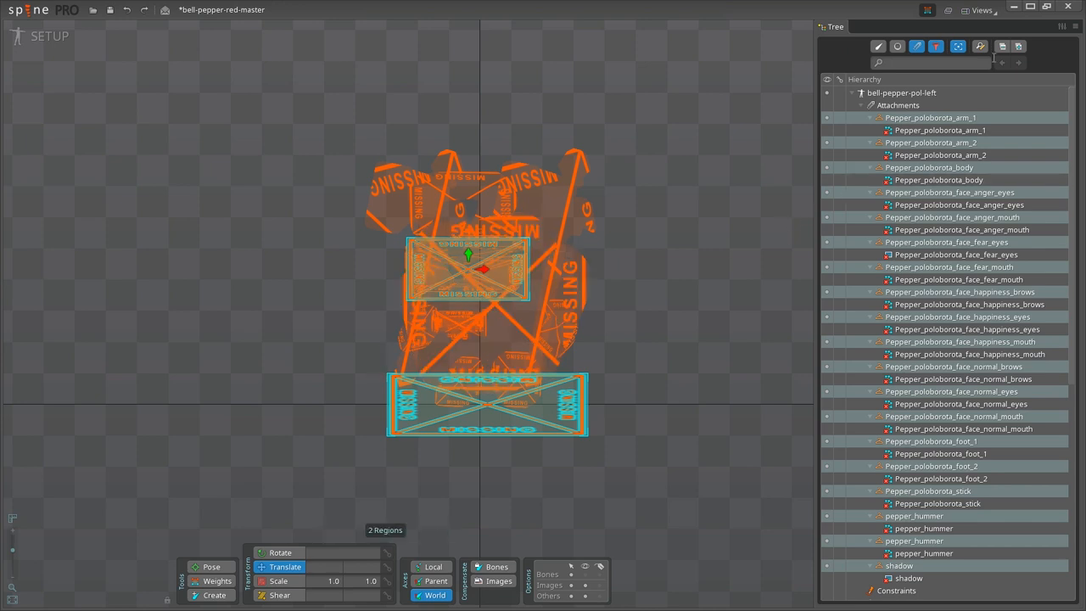
{"action": "mouse_move", "coordinate": [466, 382]}
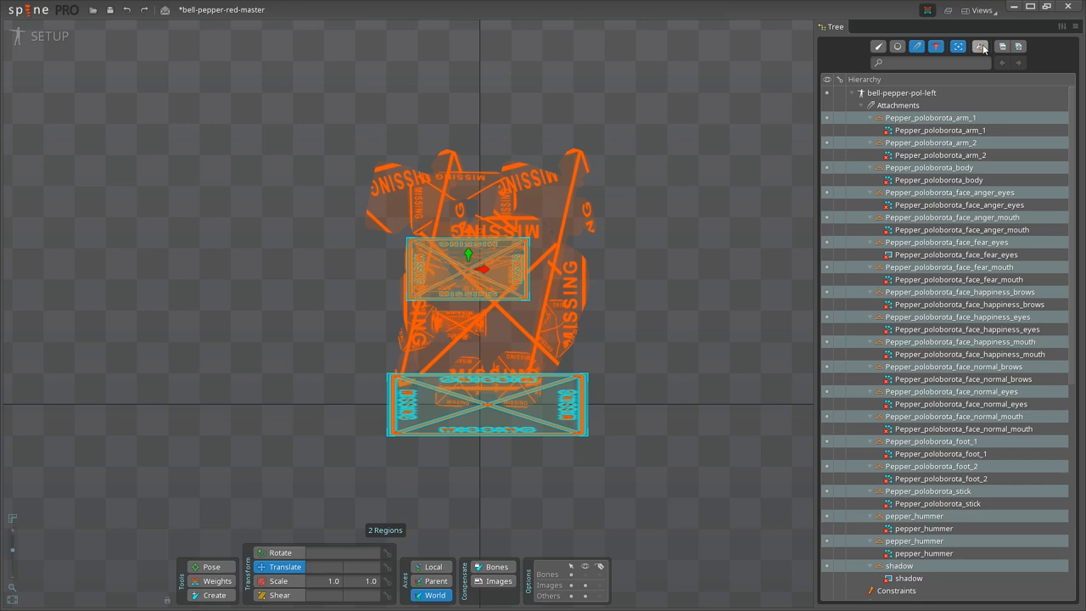
Find and Replace paths (.*) → Red/images/$1 with regex, region attachments, current skin scope
{"action": "left_click", "coordinate": [980, 47]}
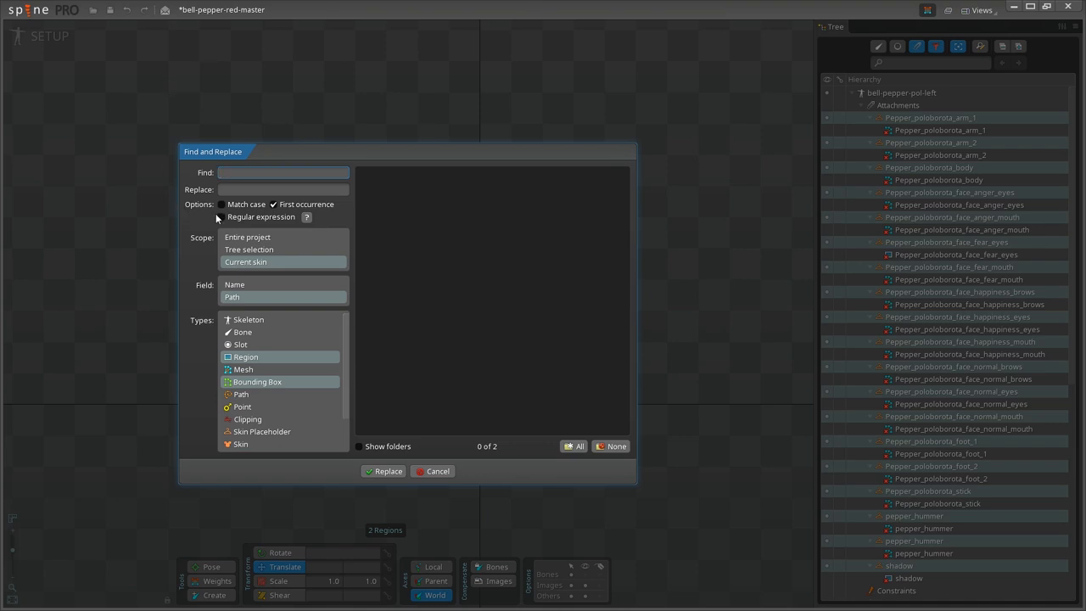
{"action": "mouse_move", "coordinate": [220, 219]}
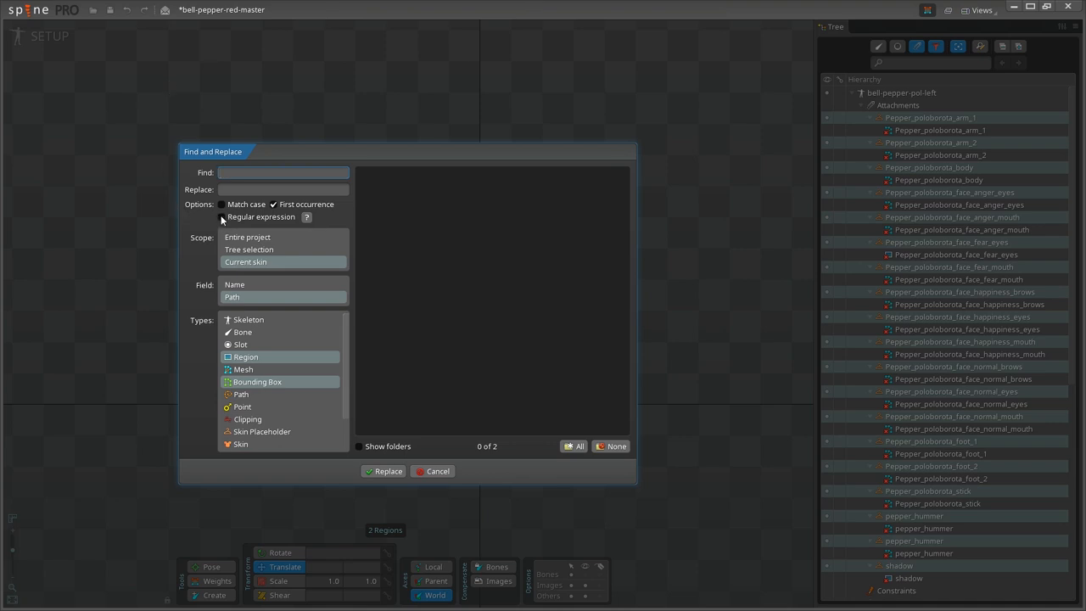
{"action": "left_click", "coordinate": [306, 217]}
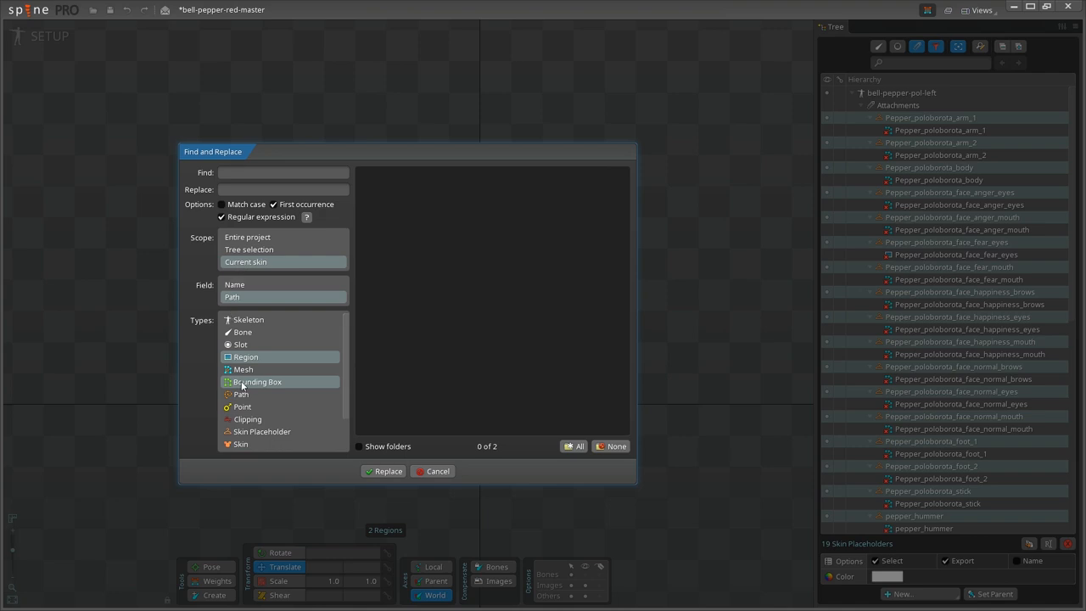
{"action": "left_click", "coordinate": [245, 369]}
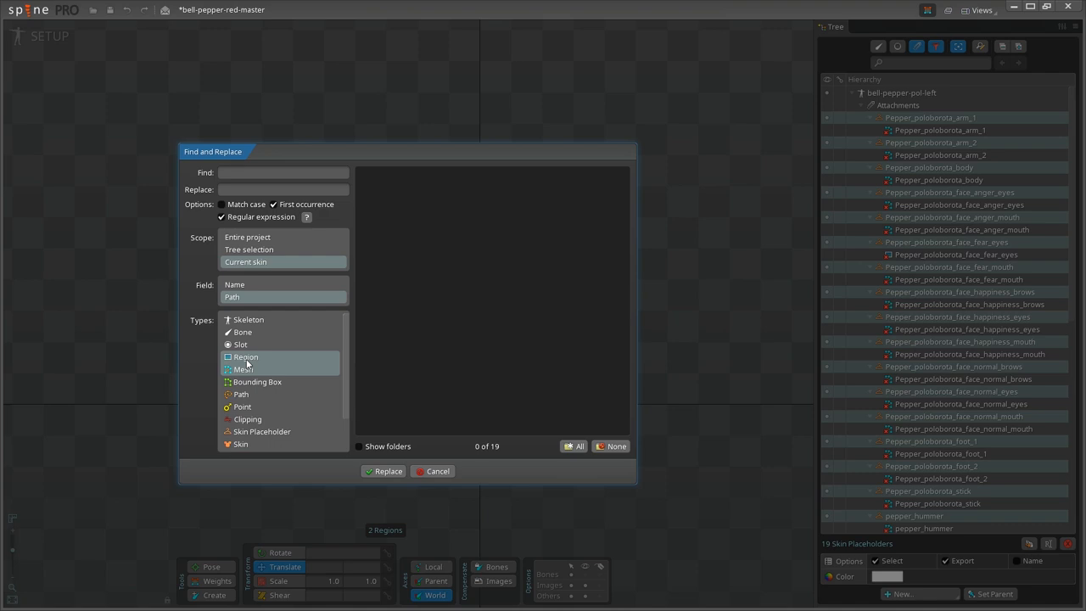
{"action": "left_click", "coordinate": [283, 173]}
{"action": "type", "text": "(.*)"}
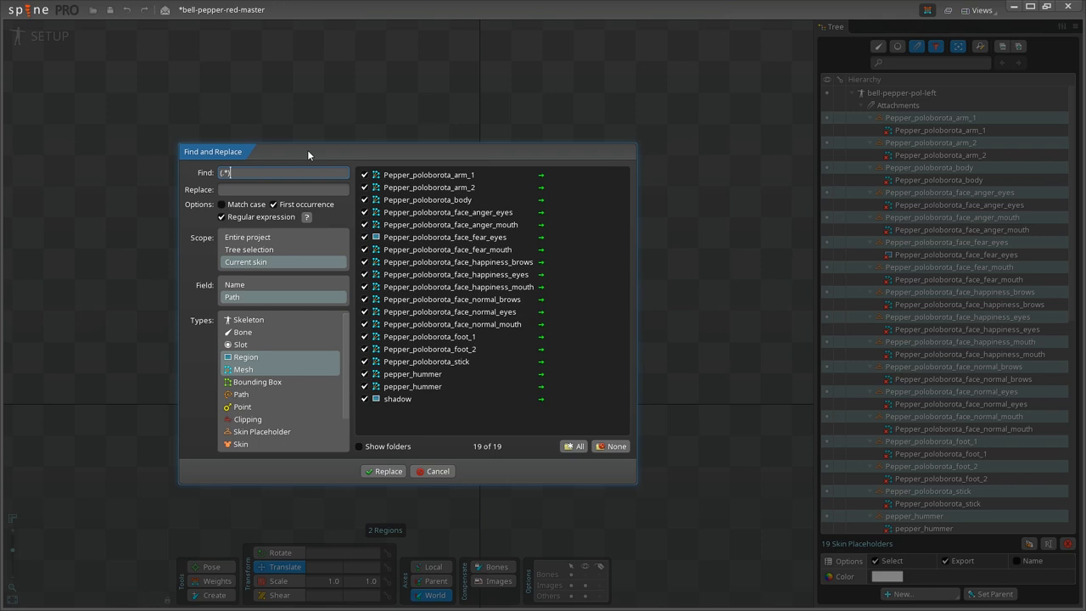
{"action": "left_click", "coordinate": [438, 471]}
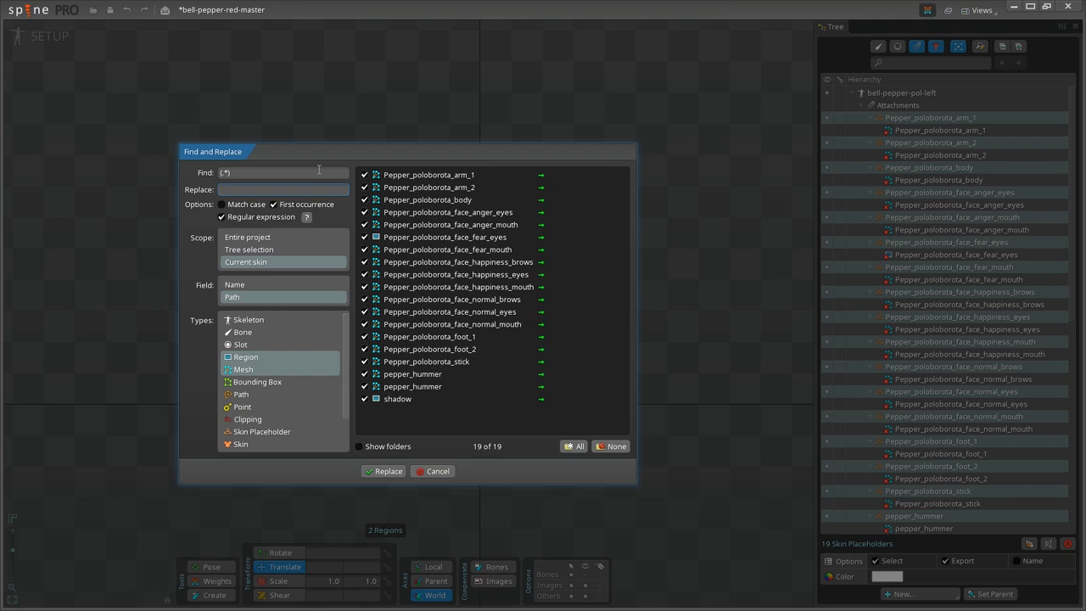
{"action": "type", "text": "Red/images/$1"}
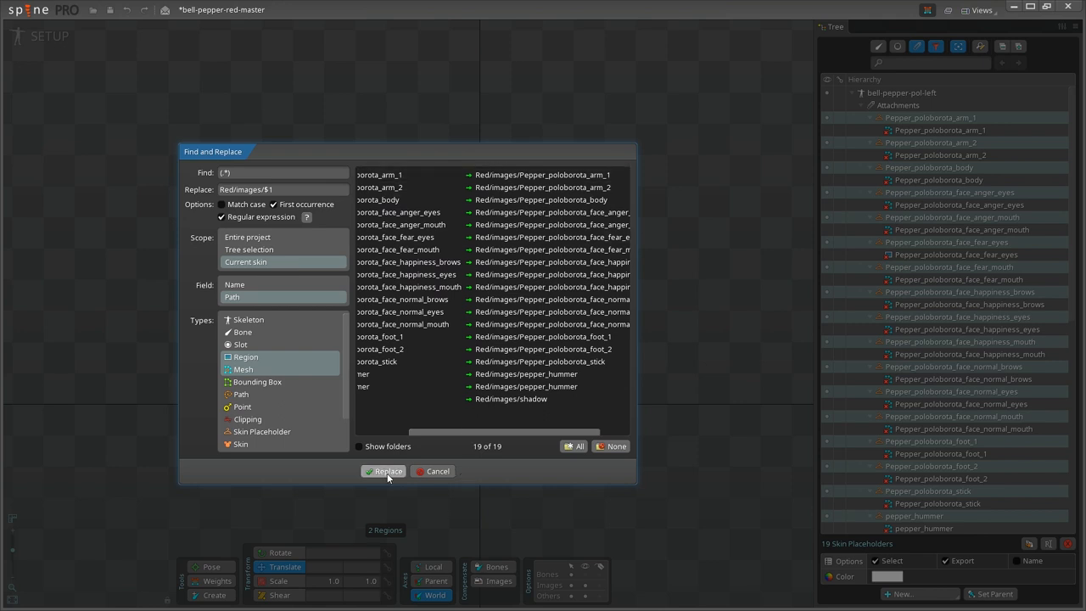
{"action": "left_click", "coordinate": [383, 472]}
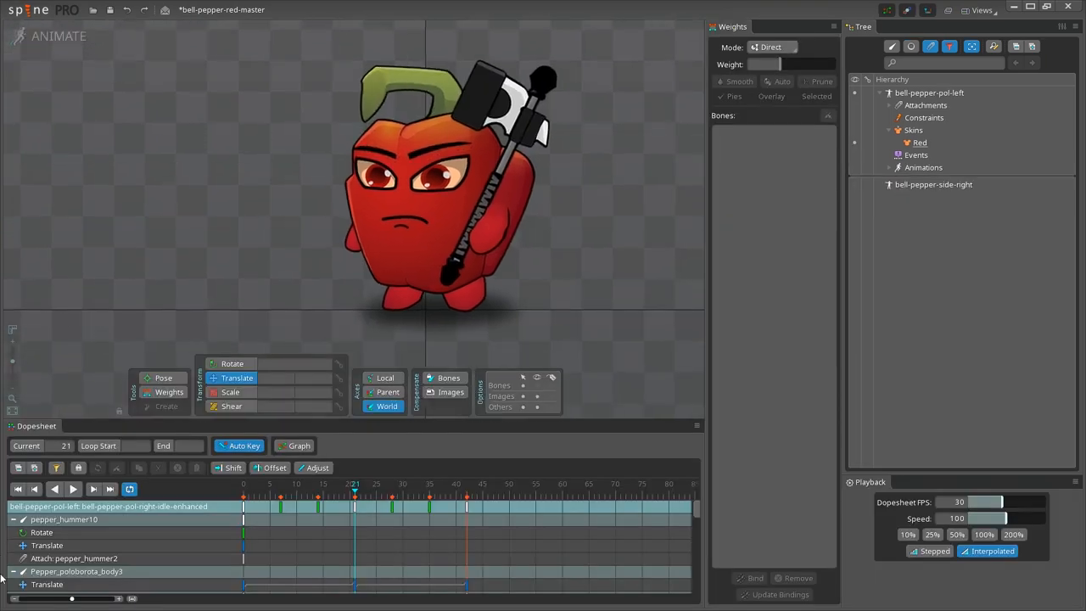
Return the red pepper rig with its hammer to Setup mode
{"action": "left_click", "coordinate": [73, 488]}
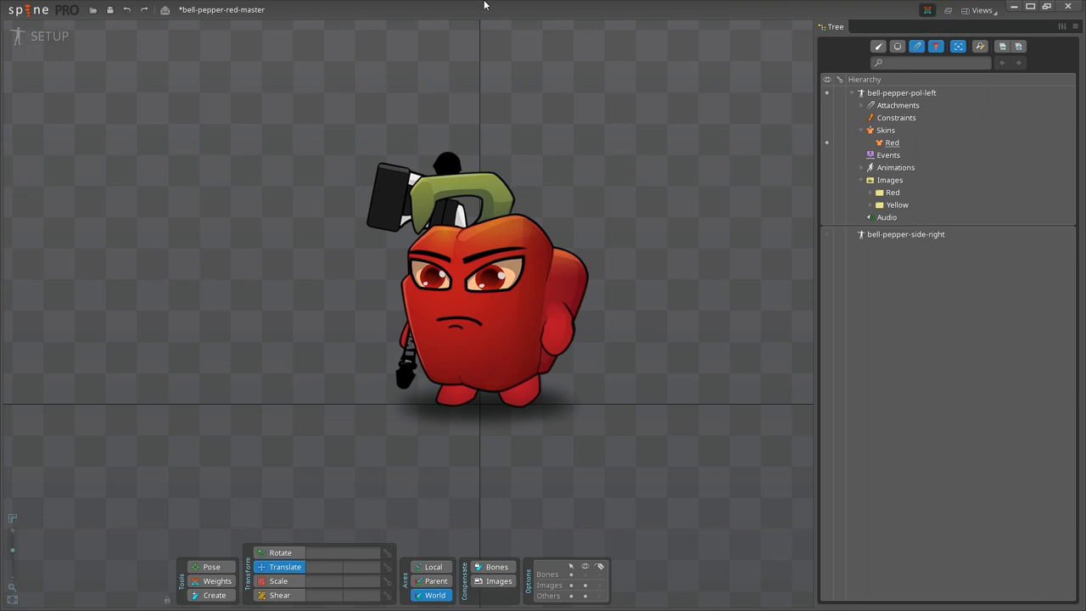
Duplicate the Red skin as a new active skin named Yellow
{"action": "left_click", "coordinate": [892, 142]}
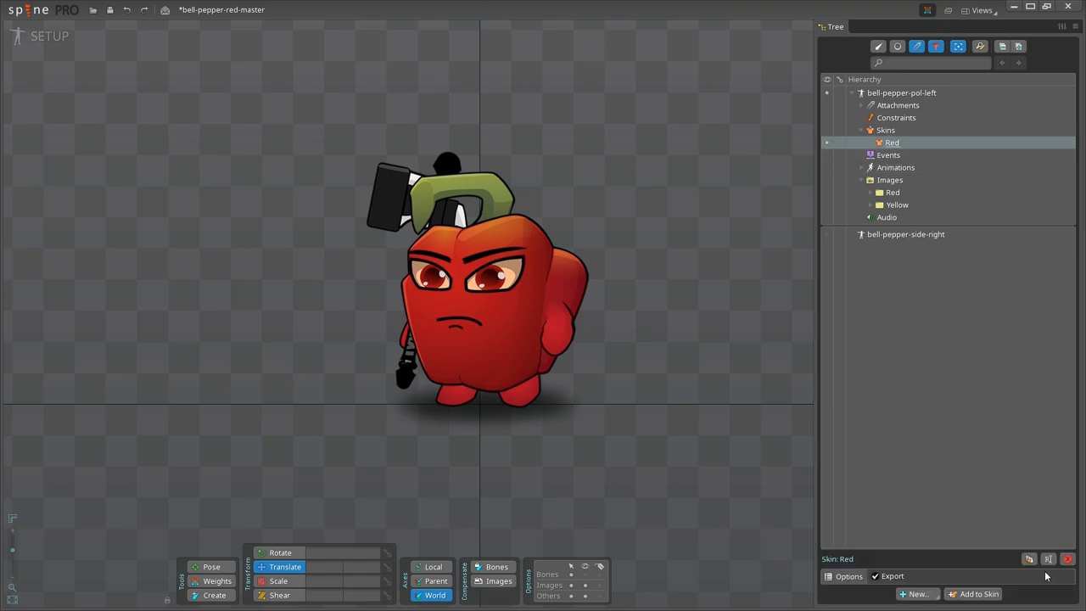
{"action": "left_click", "coordinate": [1029, 558]}
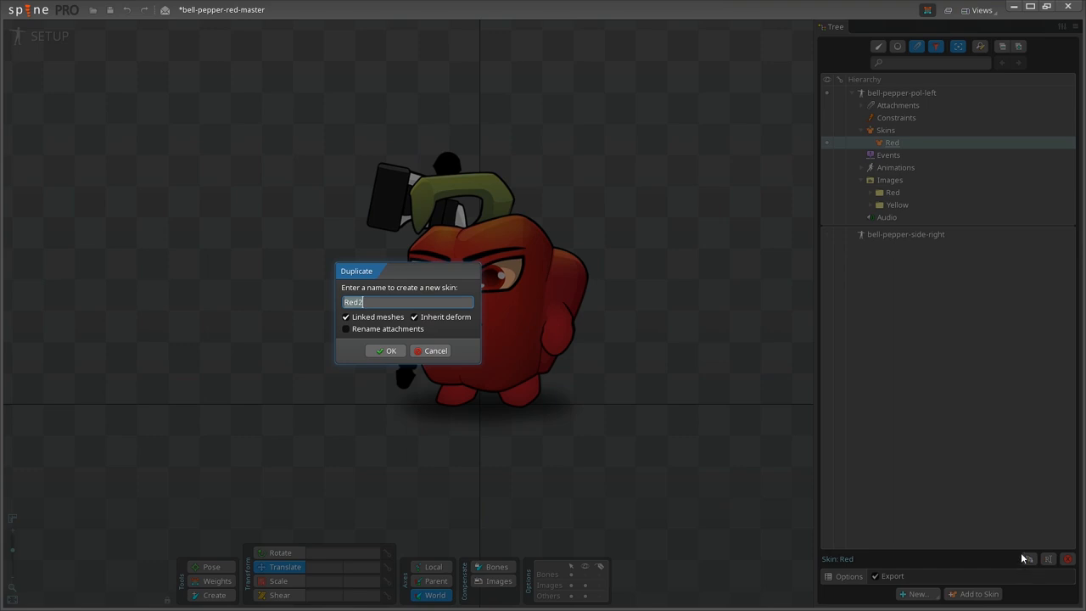
{"action": "type", "text": "ellow"}
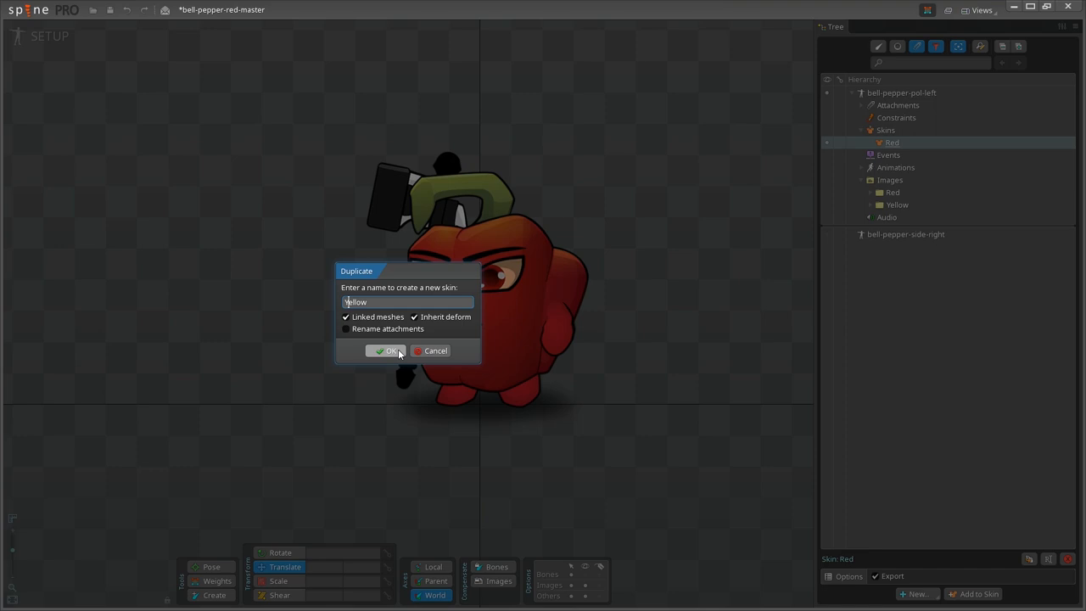
{"action": "left_click", "coordinate": [386, 350]}
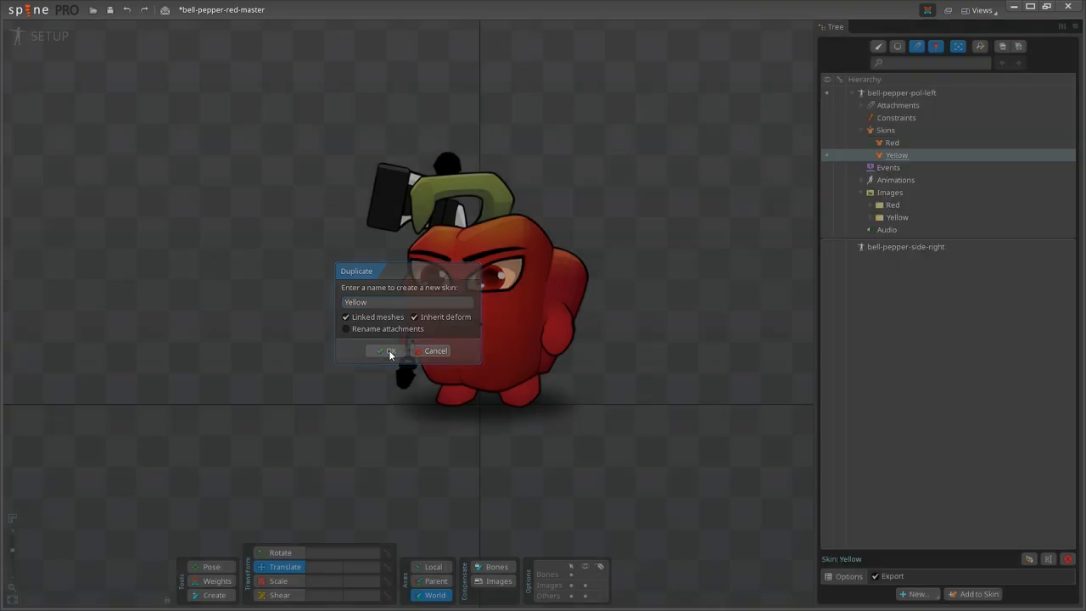
{"action": "left_click", "coordinate": [387, 349]}
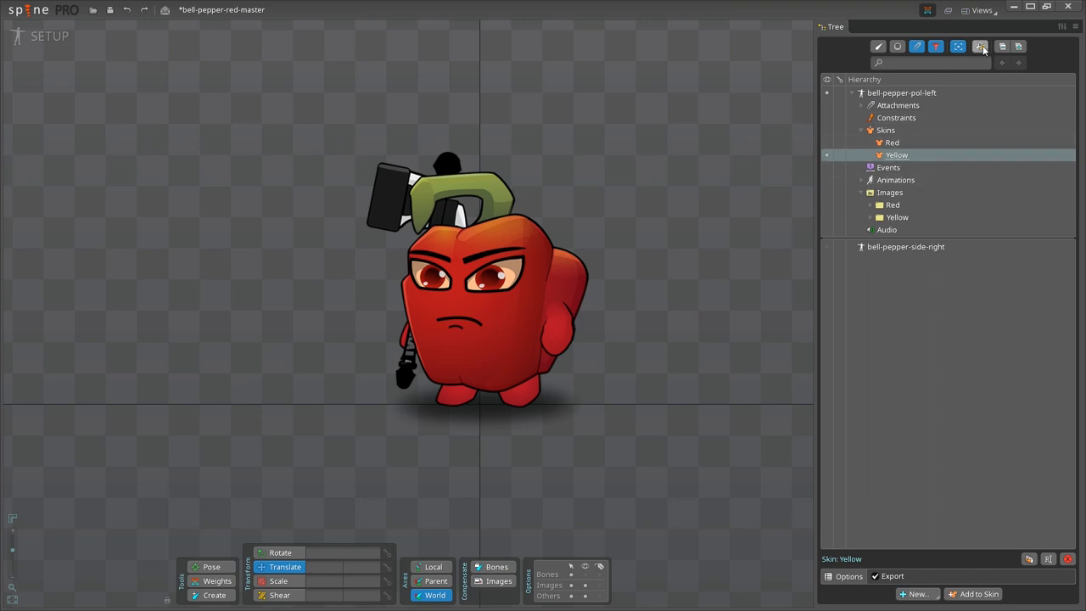
Find and Replace Red/images/(.*) → Yellow/images/$1 so the pepper turns yellow
{"action": "left_click", "coordinate": [981, 47]}
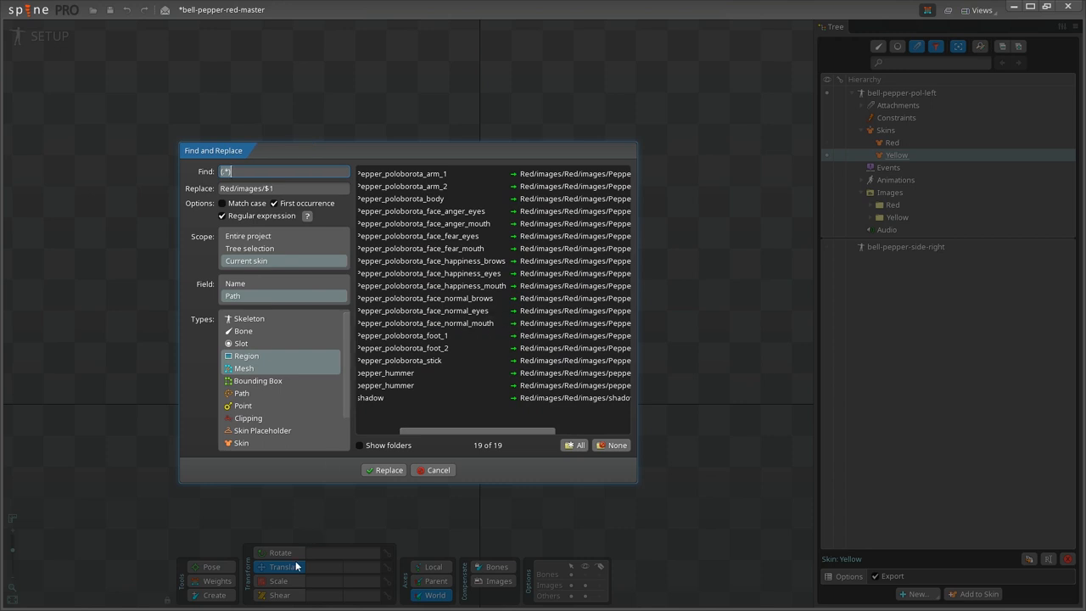
{"action": "mouse_move", "coordinate": [492, 469]}
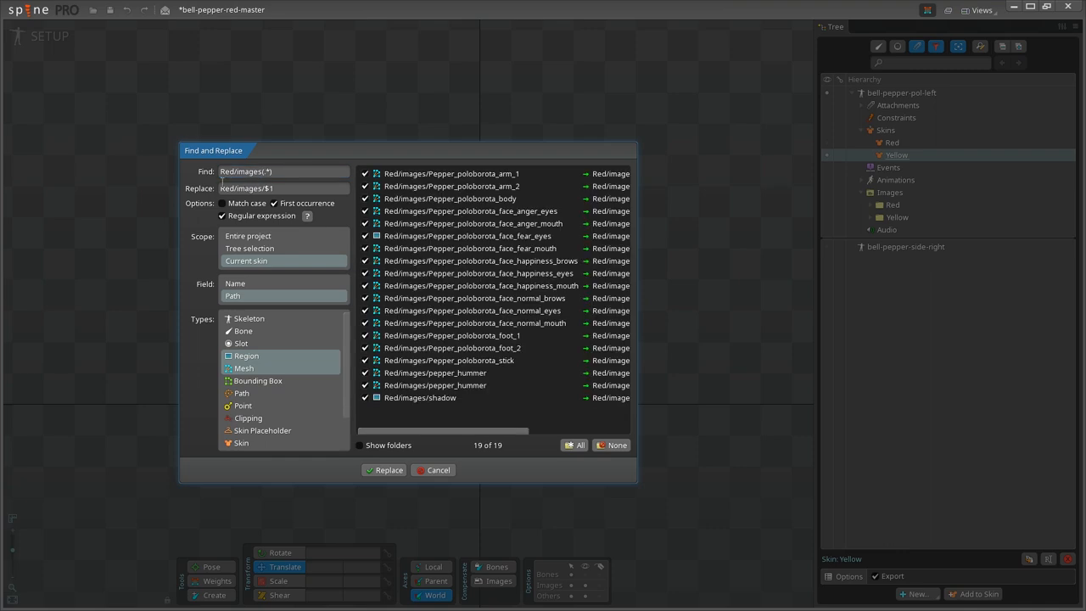
{"action": "type", "text": "Y/images/$1"}
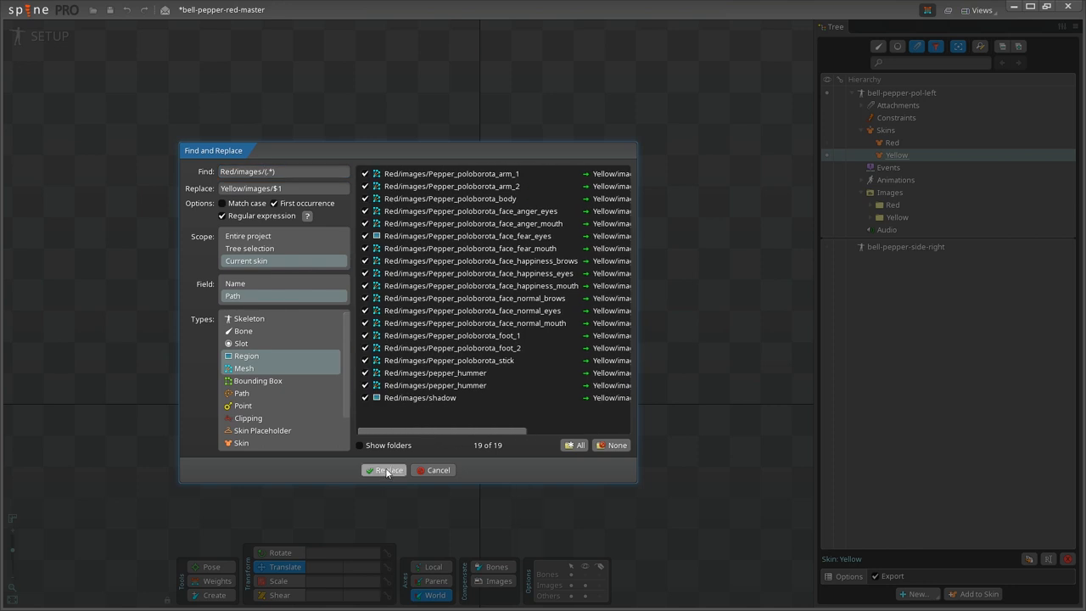
{"action": "left_click", "coordinate": [385, 470]}
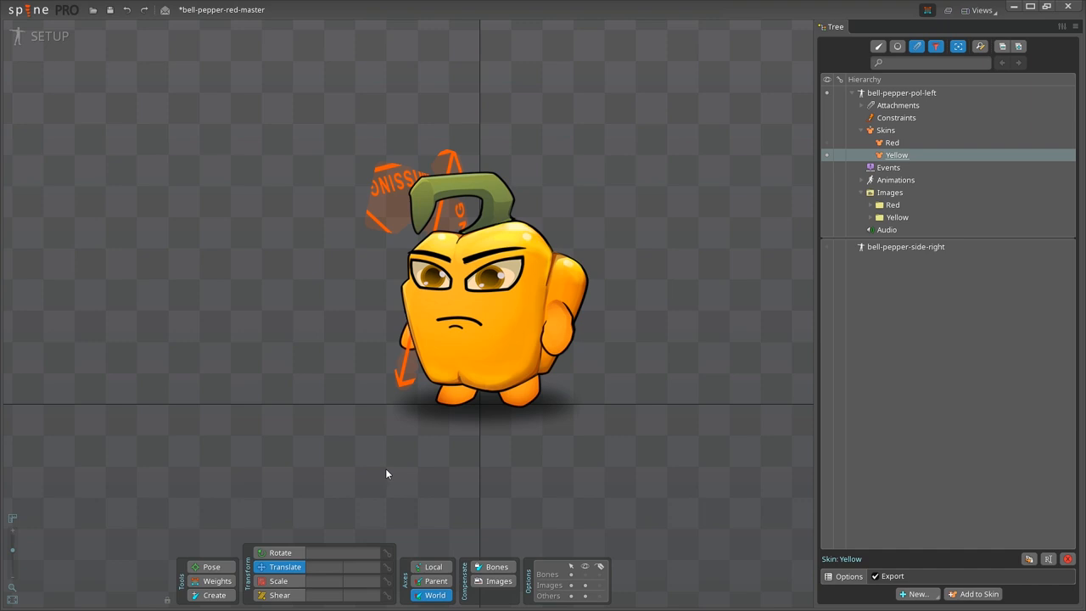
Point the Yellow skin's pepper_hummer attachment at Yellow/images/axe and switch to Animate
{"action": "left_click", "coordinate": [923, 207]}
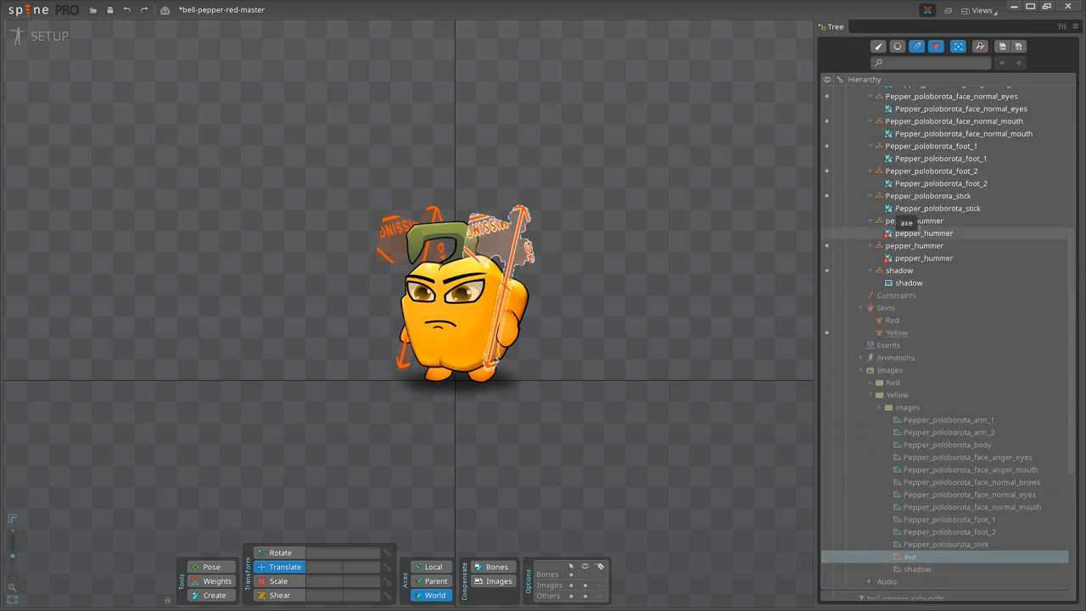
{"action": "left_click", "coordinate": [909, 233]}
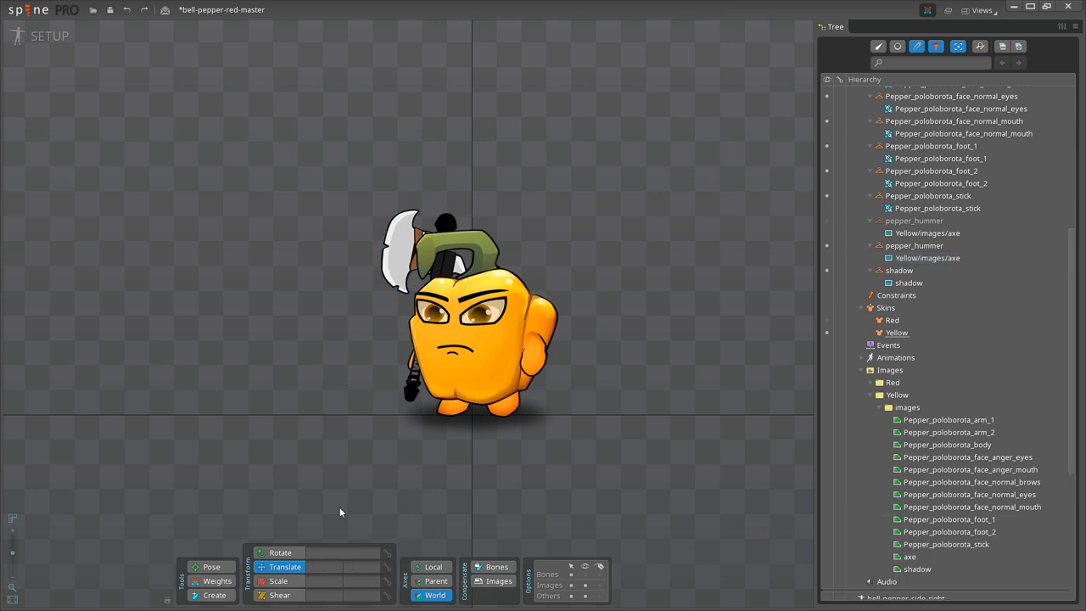
{"action": "left_click", "coordinate": [58, 36]}
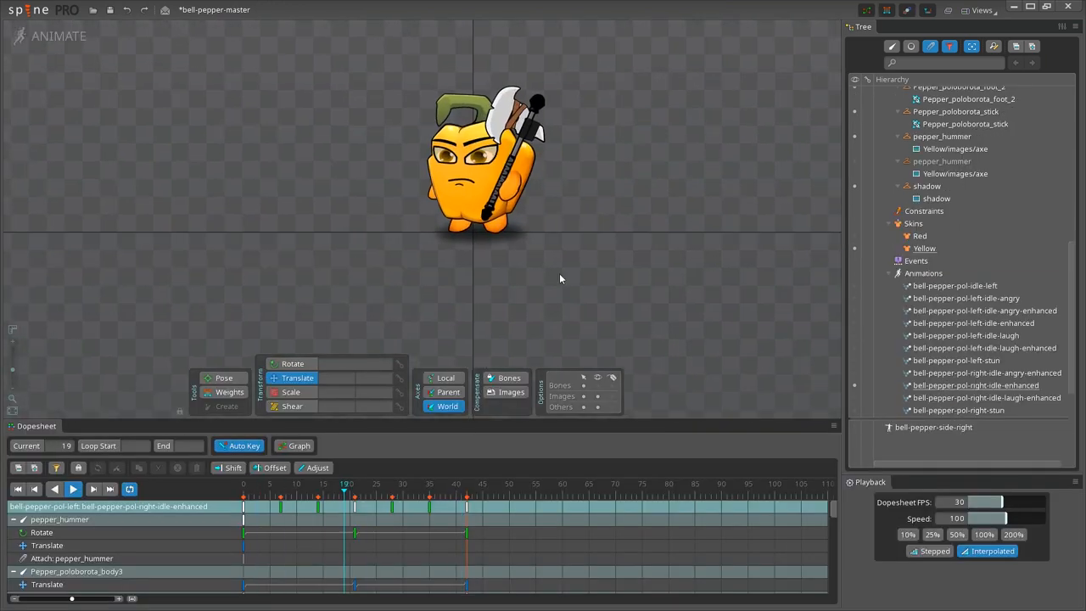
Play bell-pepper-pol-right-idle-angry-enhanced to preview the yellow pepper swinging its axe
{"action": "left_click", "coordinate": [441, 484]}
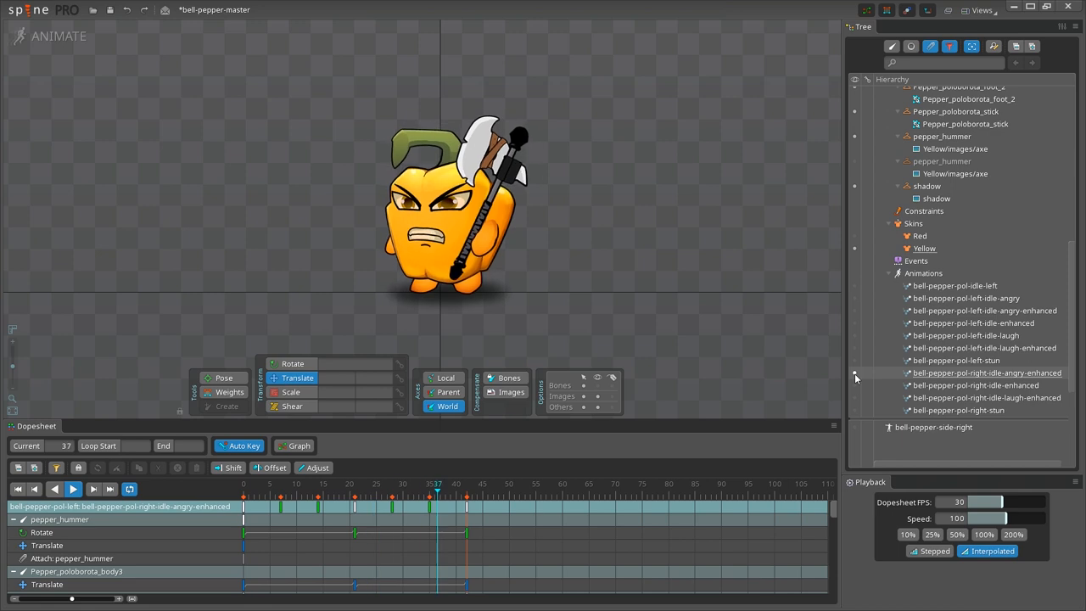
{"action": "left_click", "coordinate": [311, 488]}
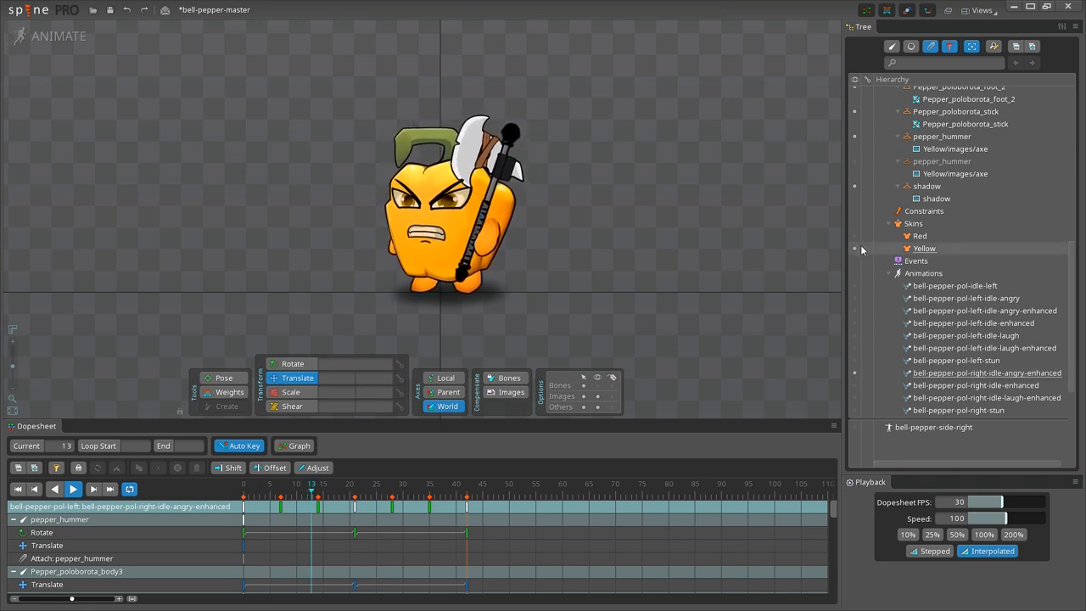